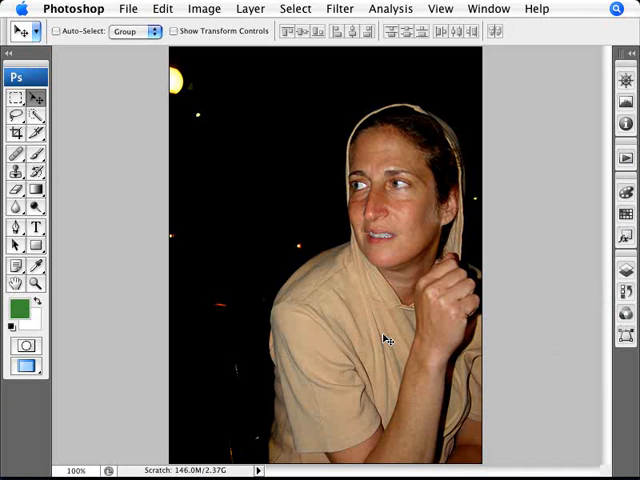
mouse_move(318, 151)
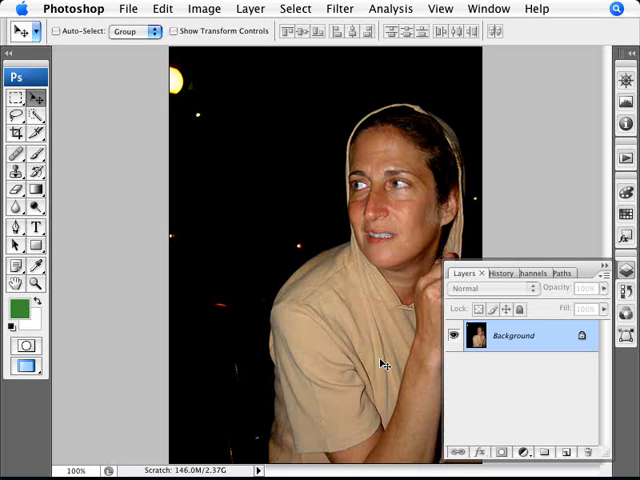
- Duplicate the Background portrait layer and desaturate the copy to black and white
click(250, 8)
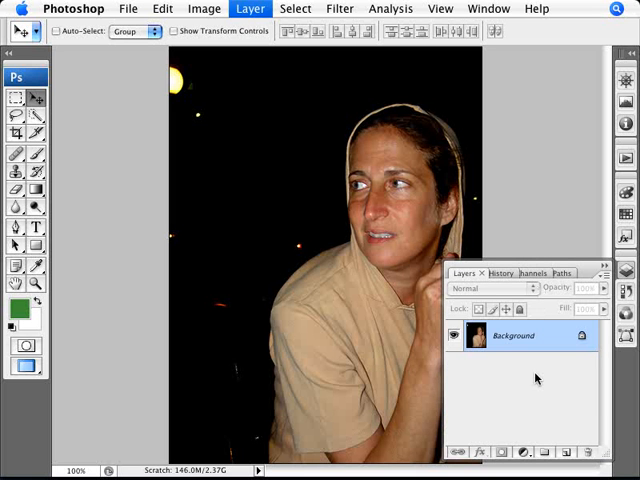
click(549, 452)
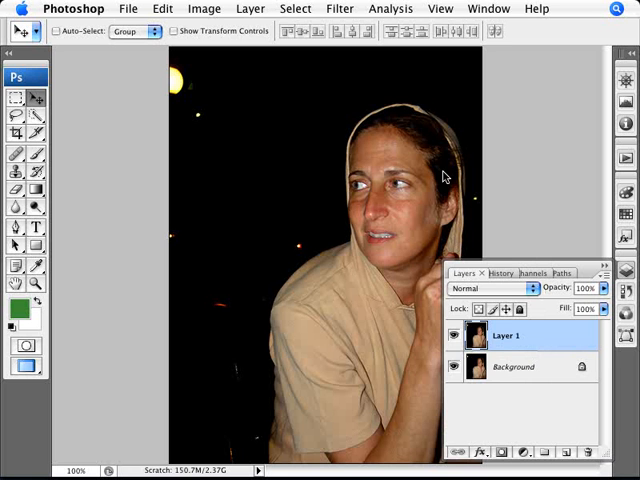
click(204, 8)
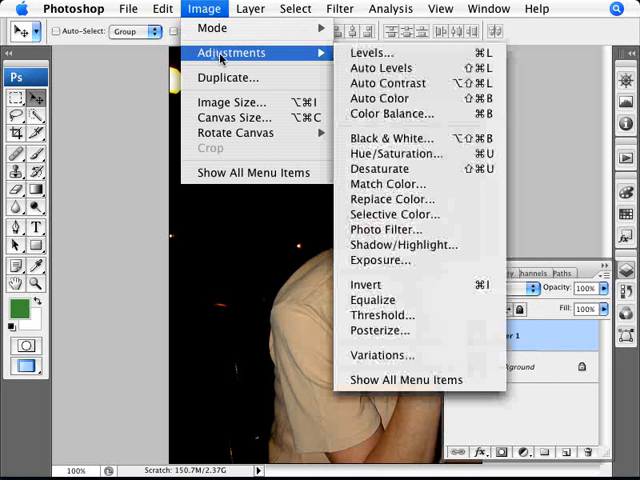
mouse_move(380, 169)
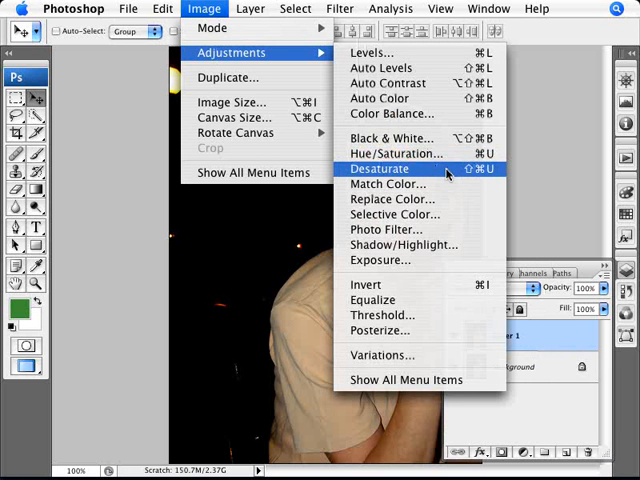
click(380, 168)
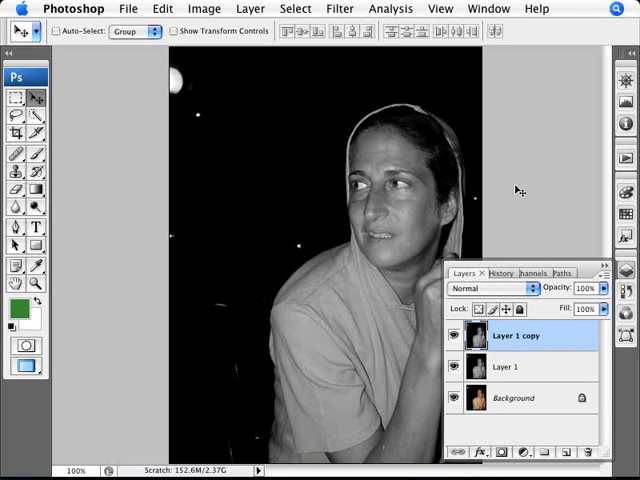
- Apply Motion Blur to the top copy, settling the distance at 40 pixels
click(340, 8)
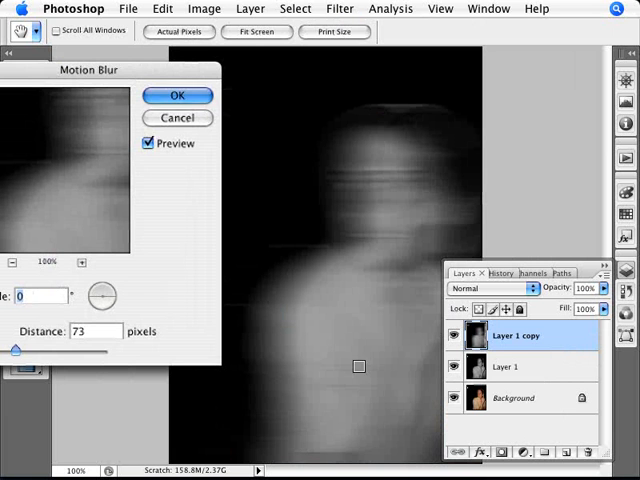
mouse_move(329, 350)
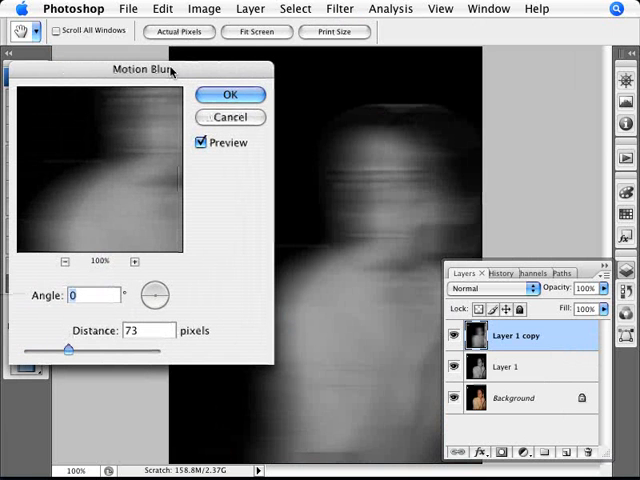
drag(70, 349, 30, 349)
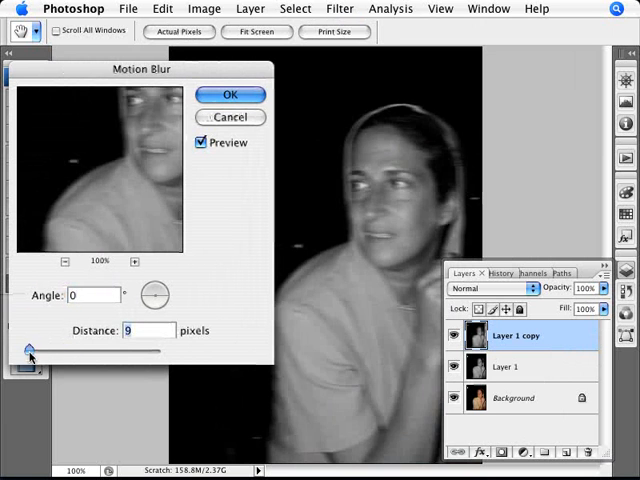
drag(30, 349, 62, 349)
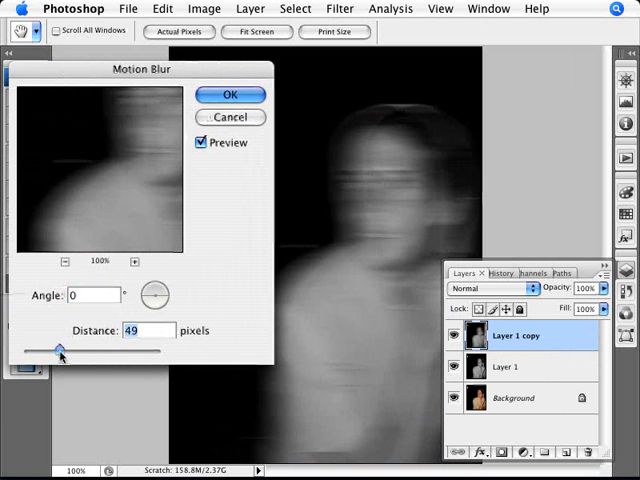
drag(60, 352, 155, 352)
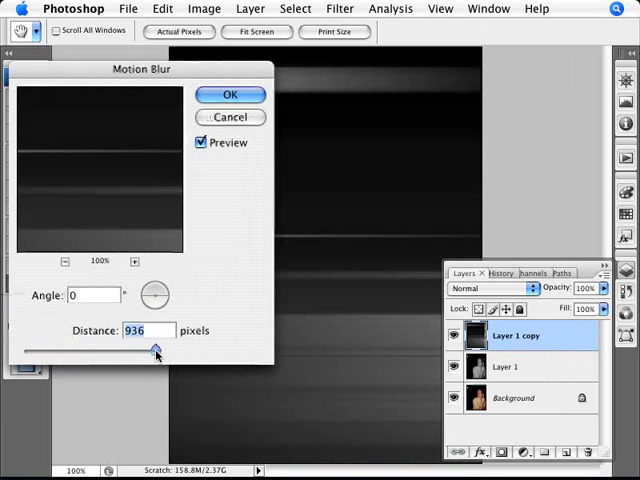
drag(155, 349, 52, 349)
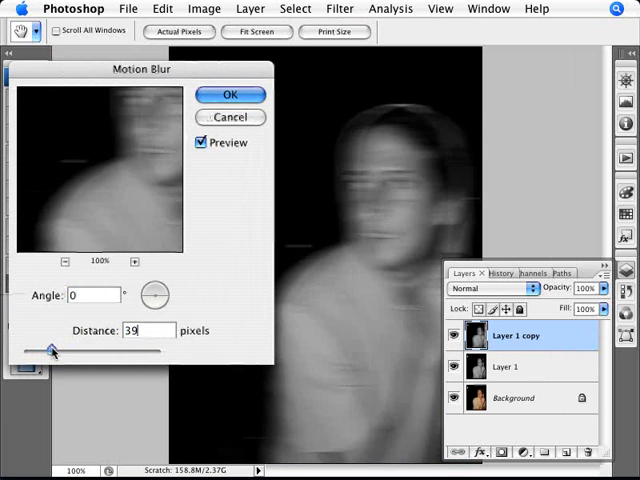
drag(52, 351, 62, 351)
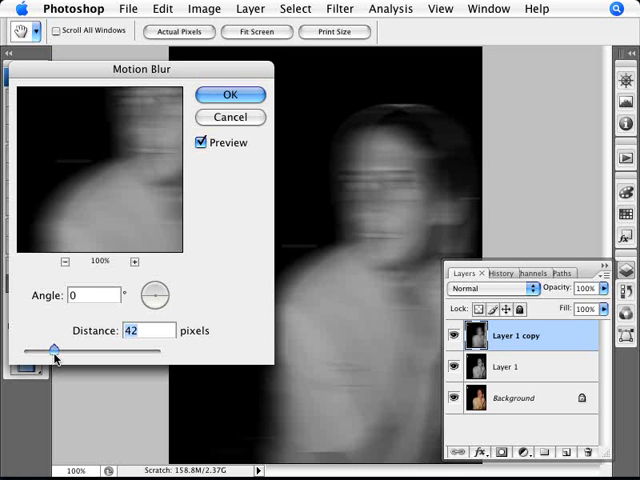
drag(55, 347, 48, 347)
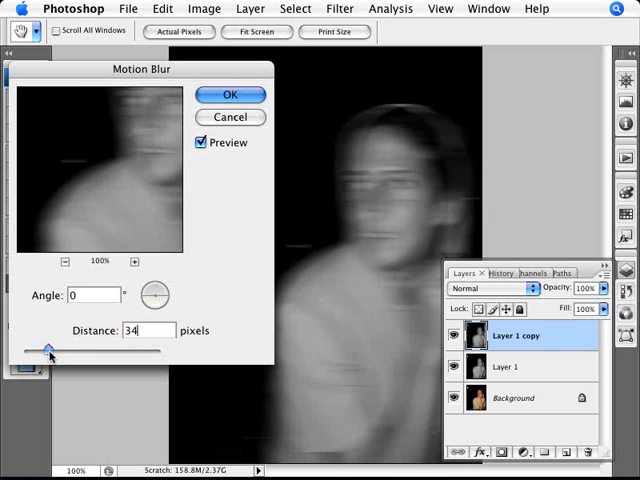
drag(50, 353, 80, 353)
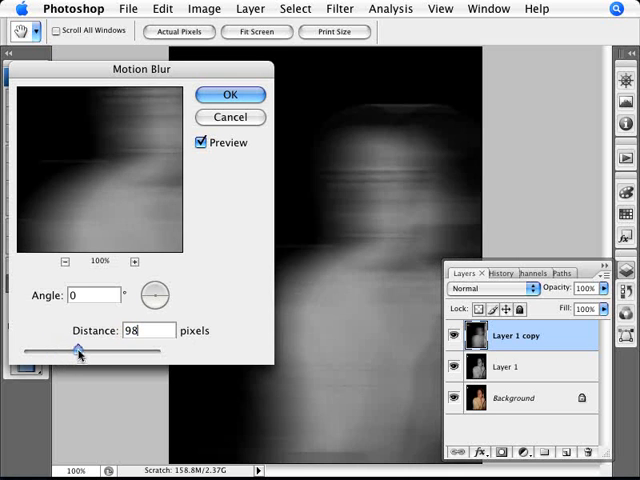
drag(80, 352, 60, 352)
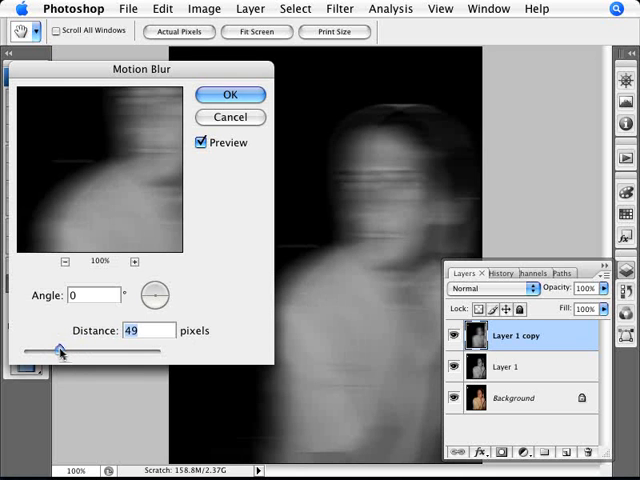
drag(60, 349, 55, 349)
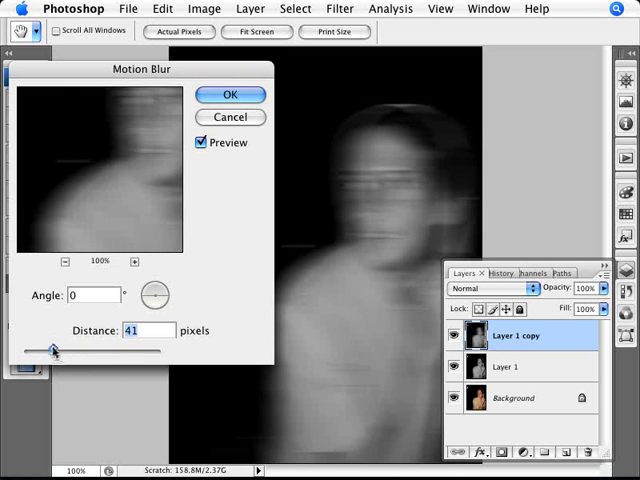
drag(54, 348, 52, 348)
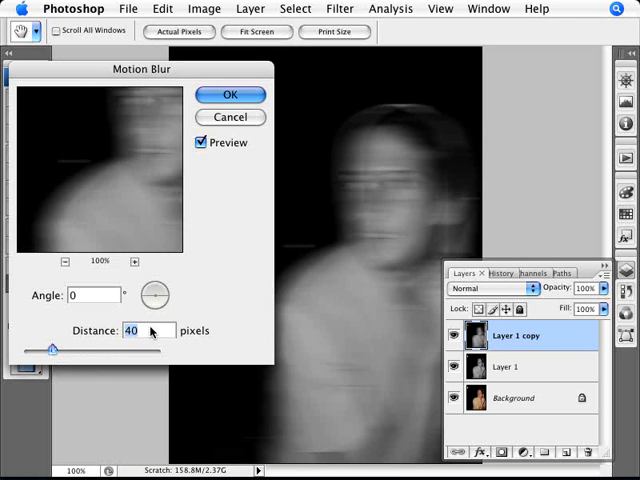
click(230, 94)
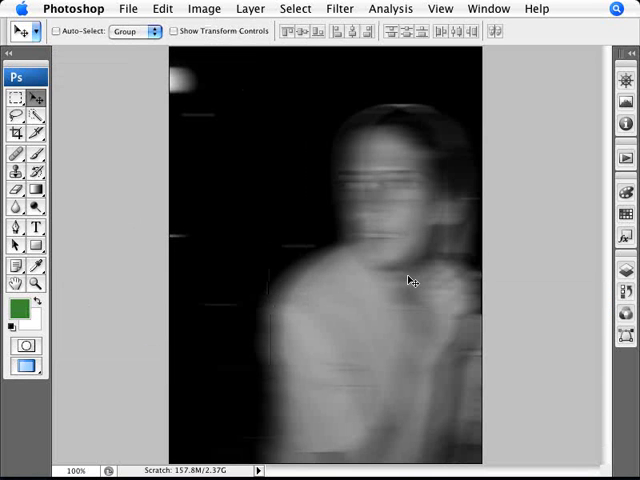
mouse_move(410, 280)
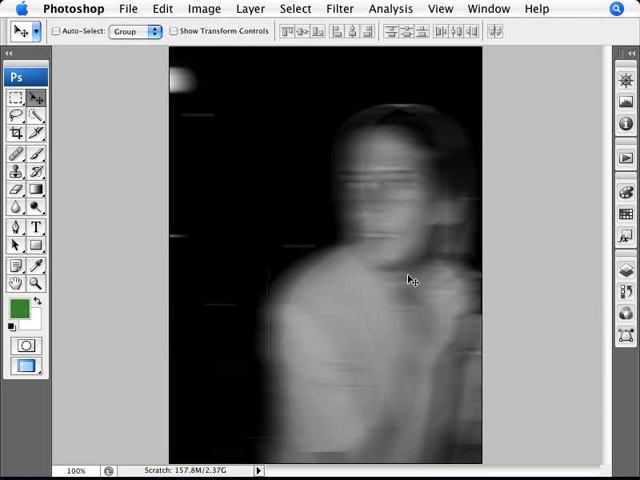
mouse_move(399, 238)
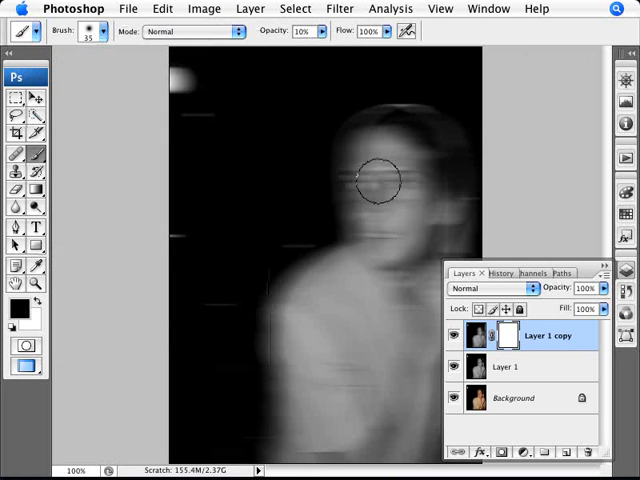
- Set the brush opacity to 5% for painting on the layer mask
click(323, 31)
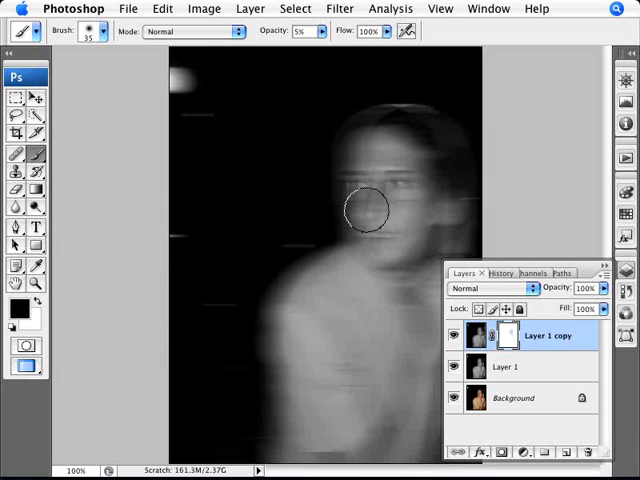
mouse_move(400, 210)
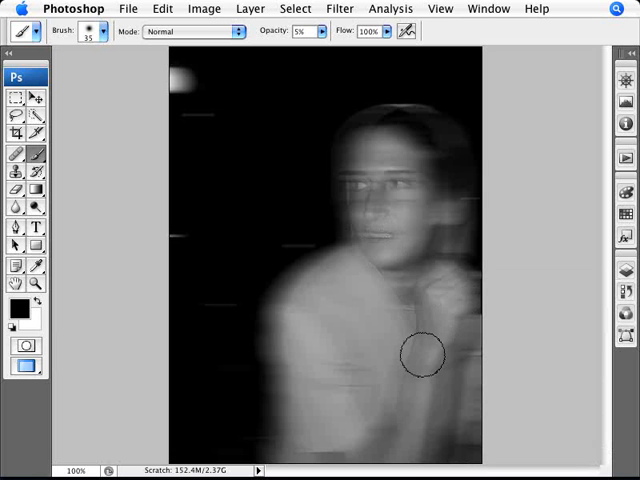
mouse_move(395, 193)
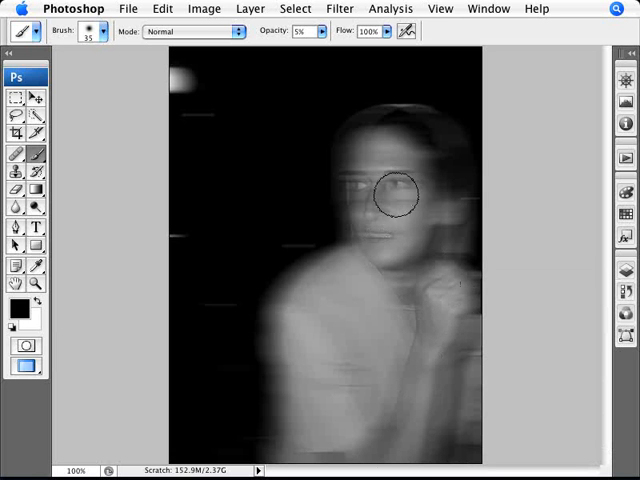
mouse_move(349, 190)
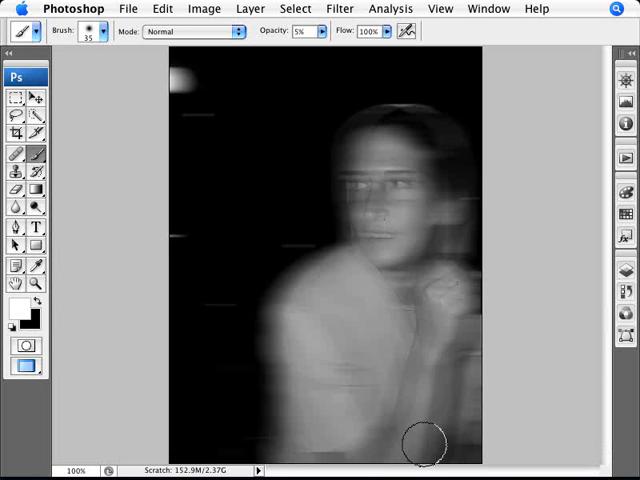
mouse_move(387, 183)
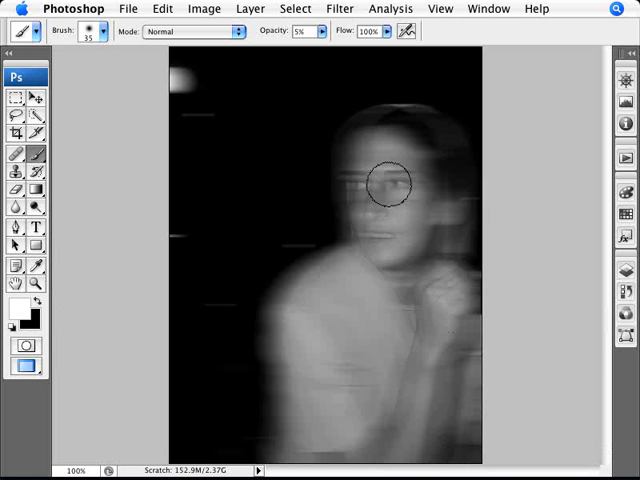
mouse_move(300, 380)
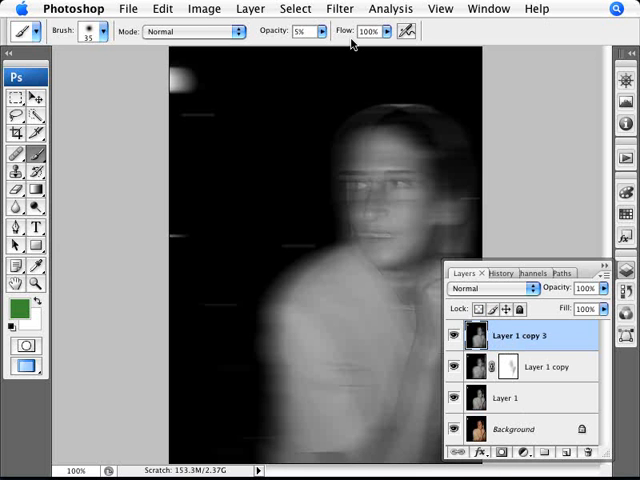
- Pick Diffuse Glow from the Filter > Distort menu for the top copy
click(340, 8)
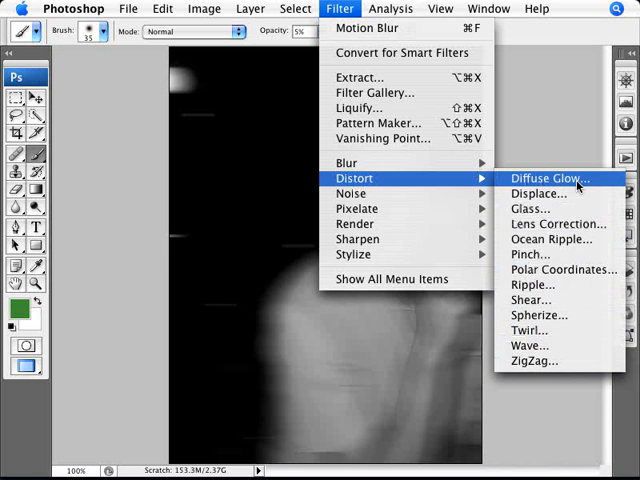
click(550, 177)
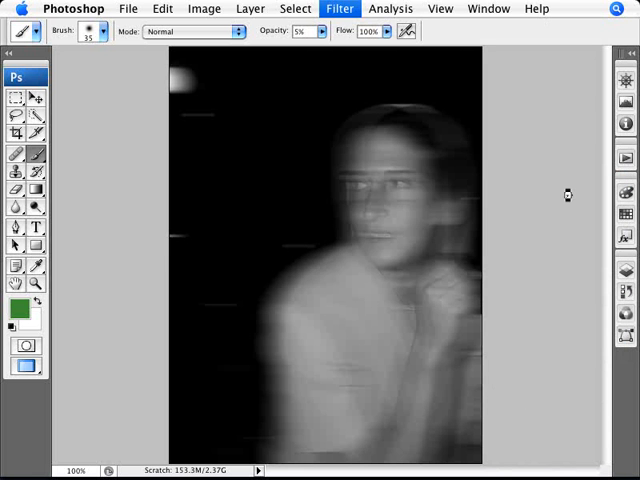
- Adjust the Diffuse Glow Glow Amount, trying values before settling around 8
click(339, 8)
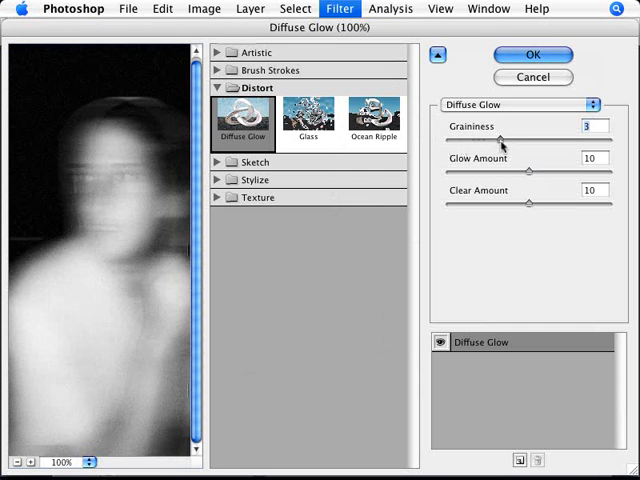
mouse_move(482, 139)
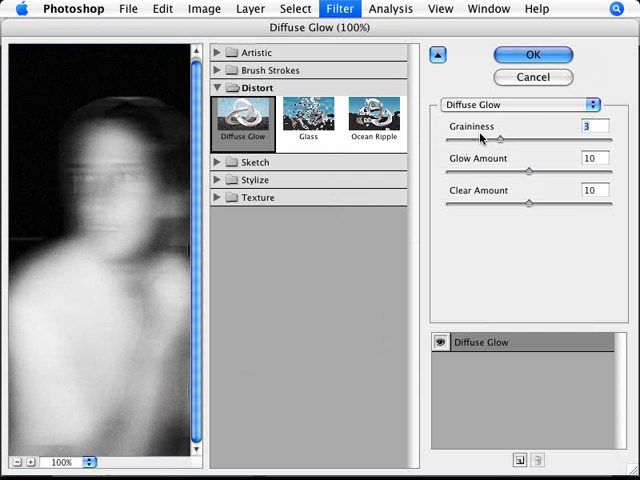
mouse_move(532, 174)
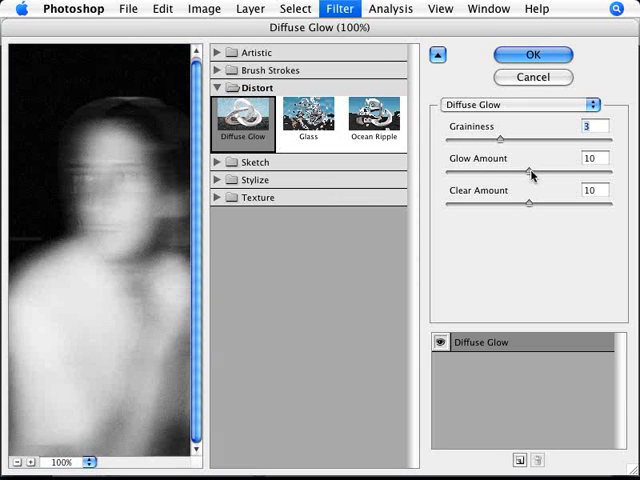
drag(535, 172, 475, 172)
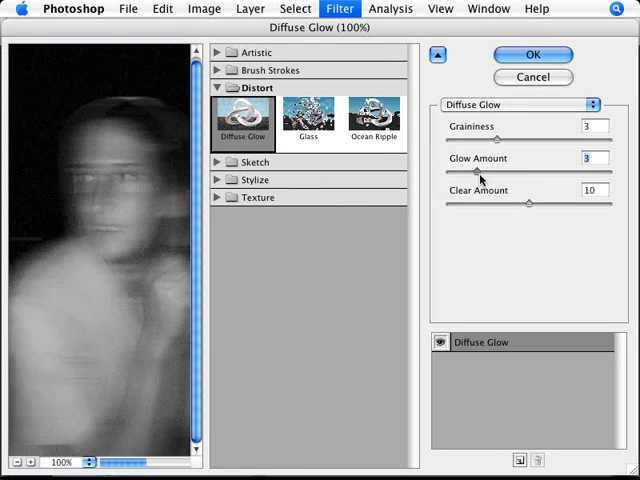
drag(475, 174, 605, 174)
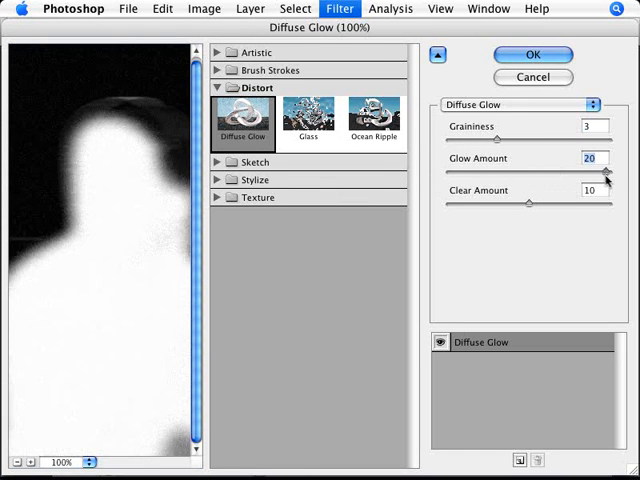
drag(605, 174, 525, 174)
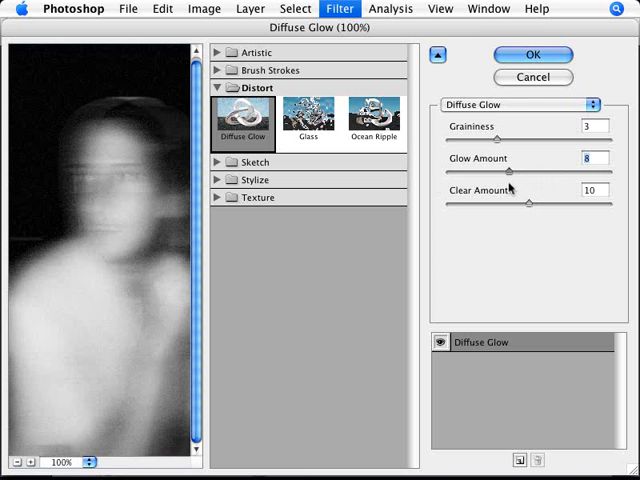
drag(502, 174, 510, 174)
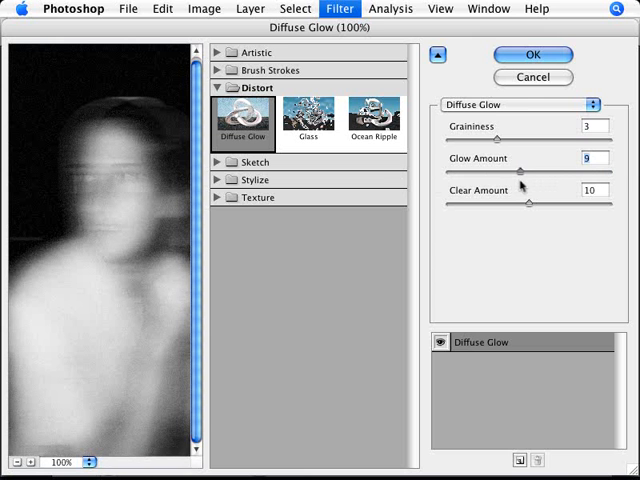
- Try Clear Amount values from nearly zero up to the maximum
drag(533, 173, 528, 173)
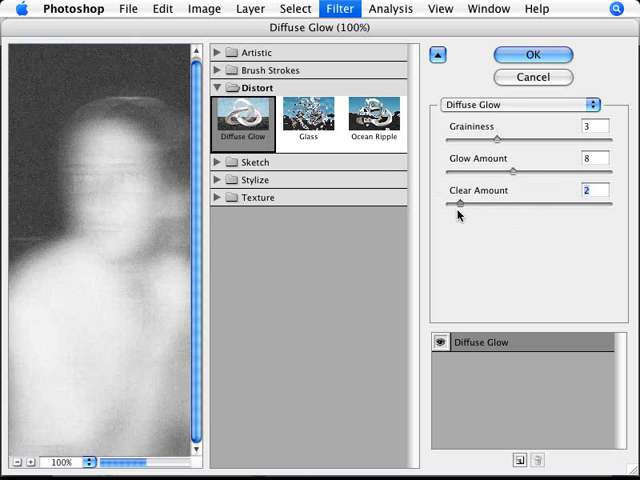
drag(462, 203, 483, 203)
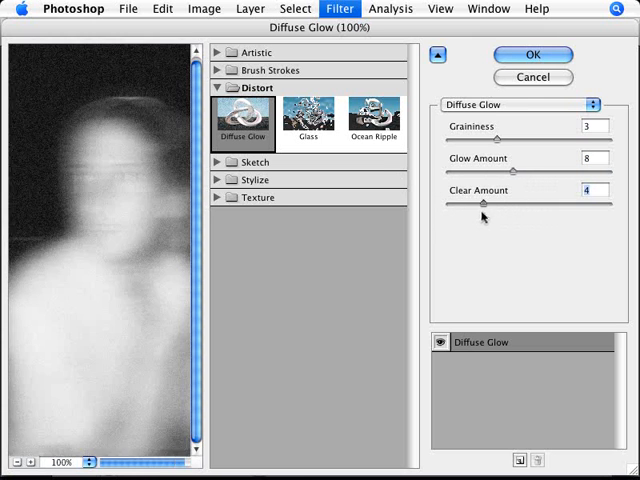
drag(482, 209, 508, 209)
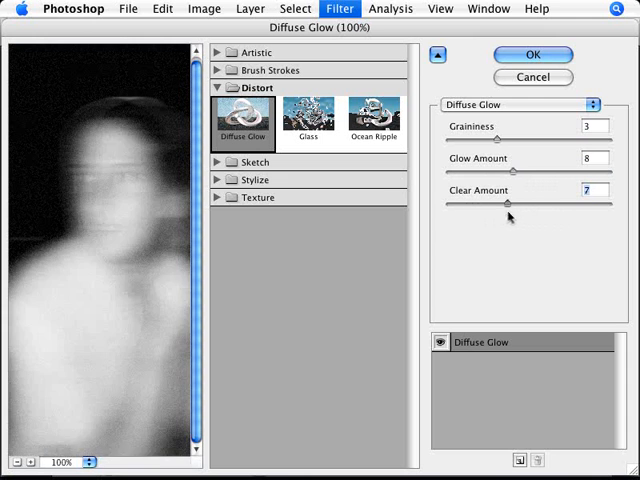
drag(508, 202, 608, 202)
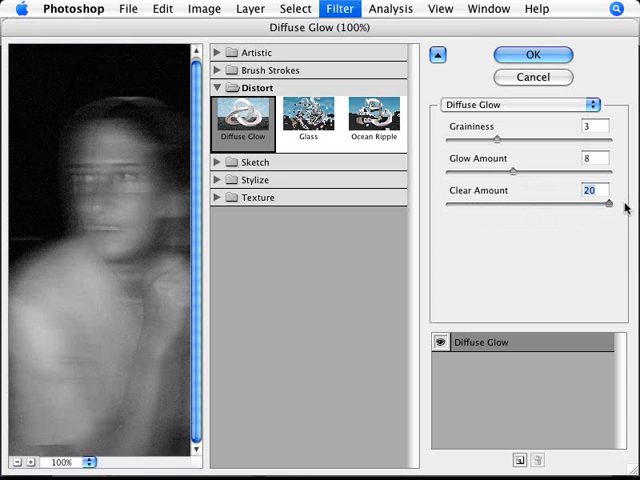
- Settle Clear Amount at 11 and apply the Diffuse Glow filter
drag(608, 203, 582, 203)
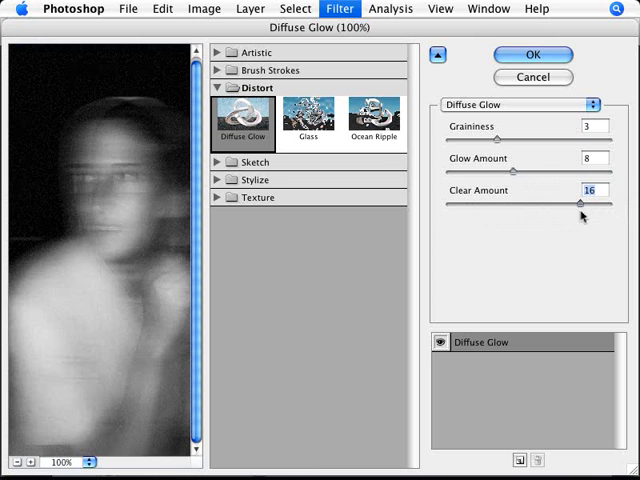
drag(578, 201, 546, 201)
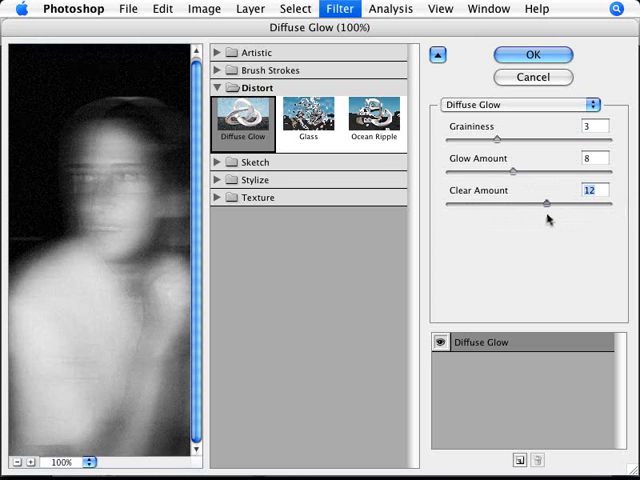
drag(548, 201, 535, 201)
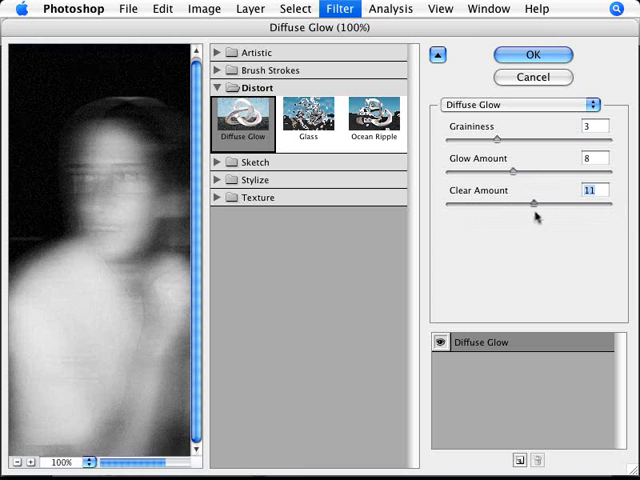
drag(536, 201, 532, 201)
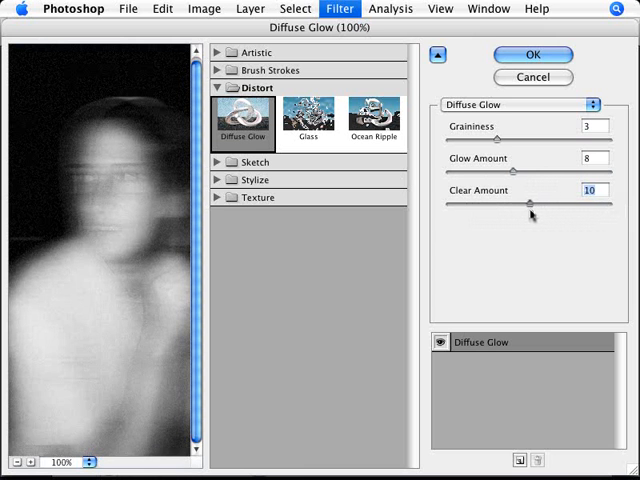
drag(527, 201, 535, 201)
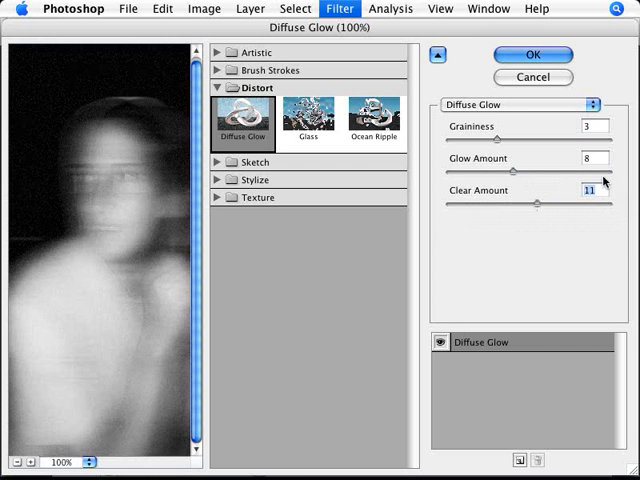
mouse_move(485, 250)
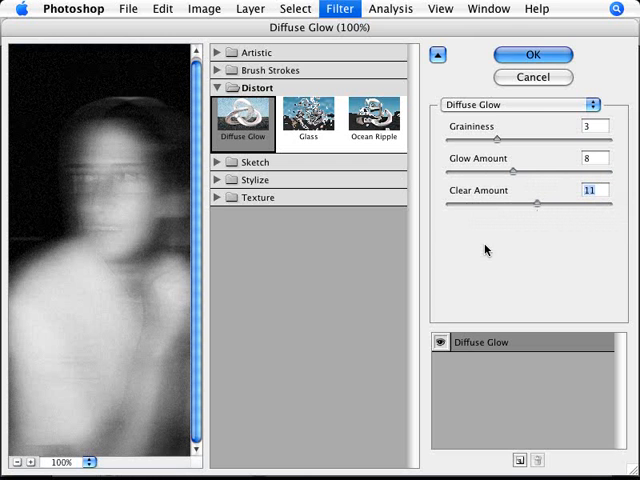
mouse_move(532, 55)
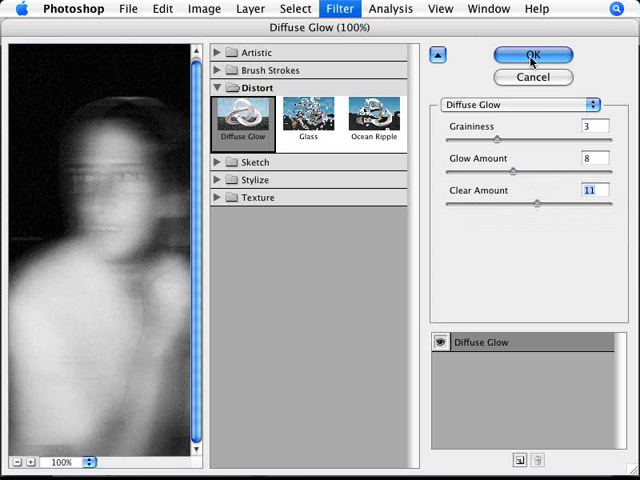
click(531, 55)
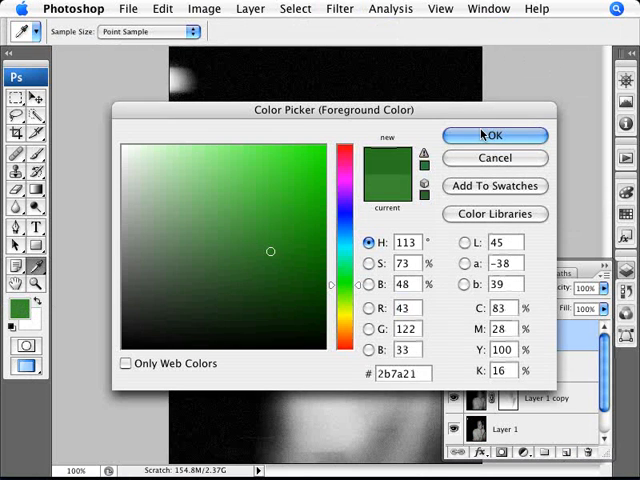
- Confirm dark green #2b7a21 as foreground colour and fill the new Layer 2
click(494, 135)
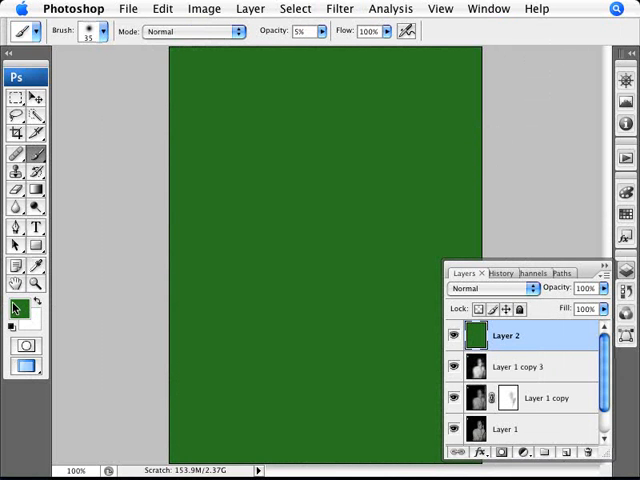
click(490, 288)
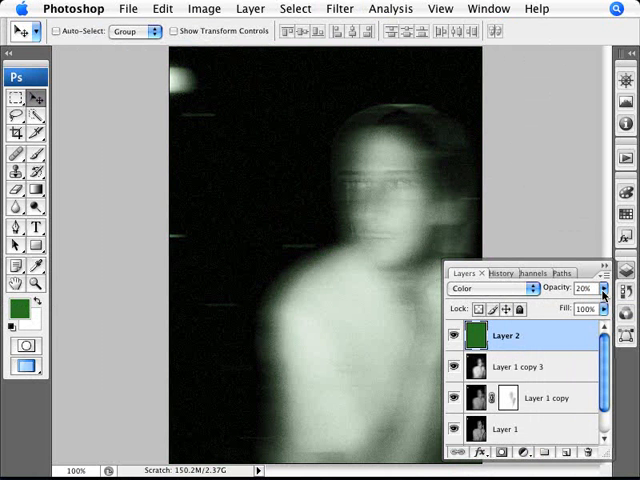
- Change Layer 2's opacity from 30% down to about 12%
click(583, 288)
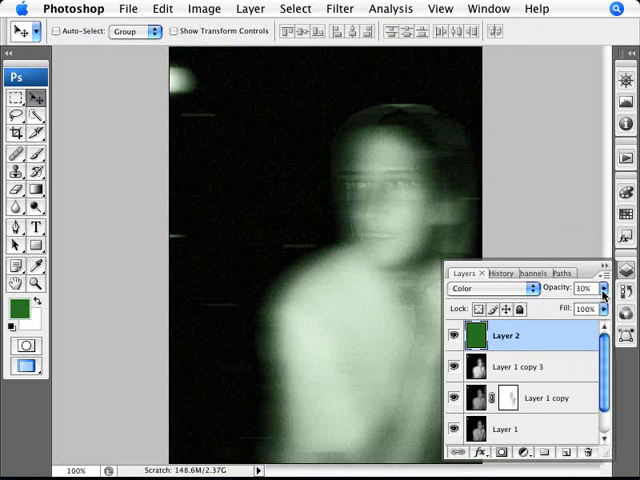
click(603, 288)
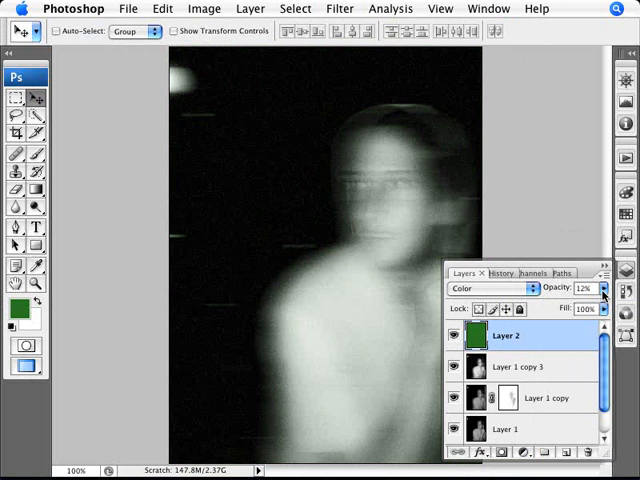